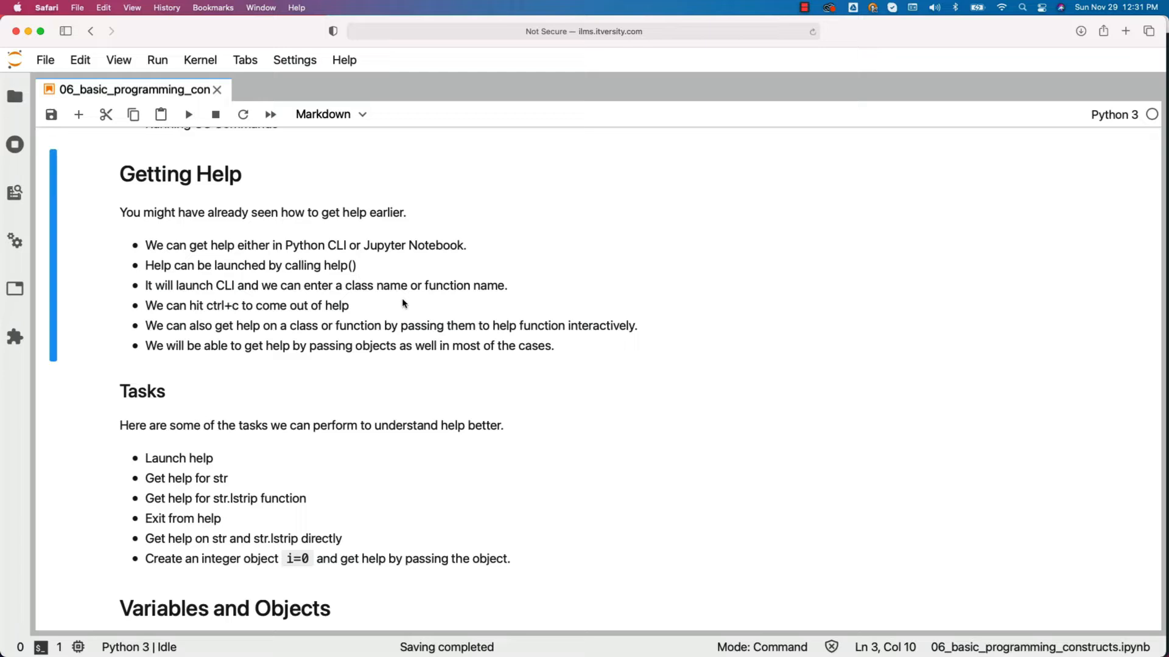
{"action": "mouse_move", "coordinate": [583, 333]}
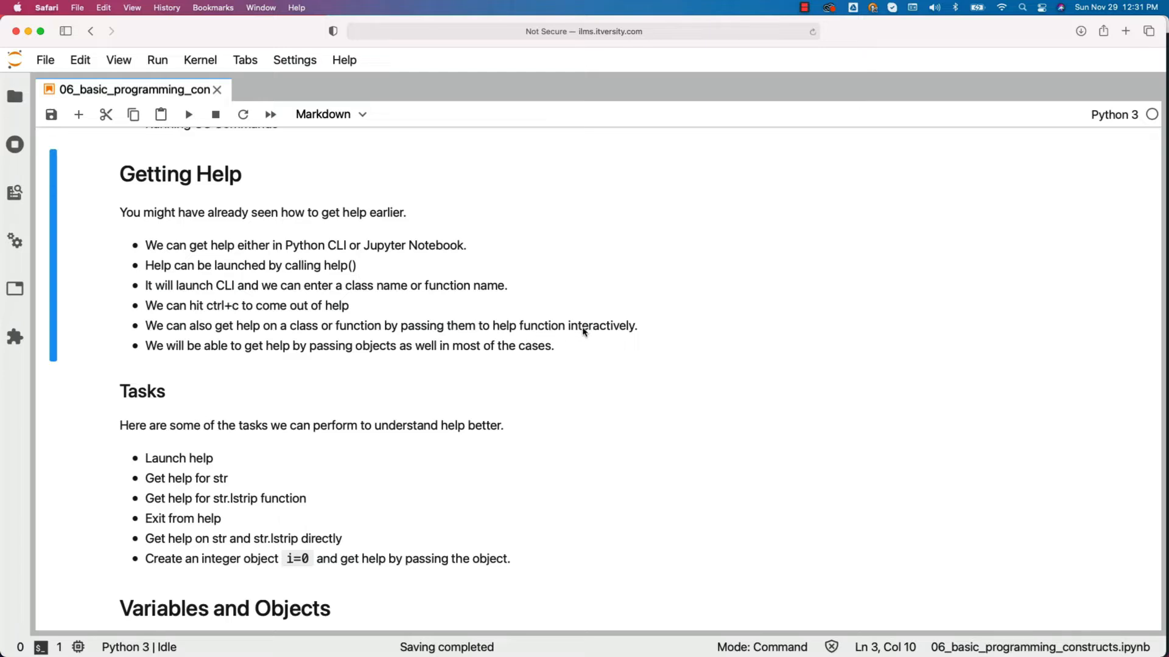
{"action": "mouse_move", "coordinate": [571, 332]}
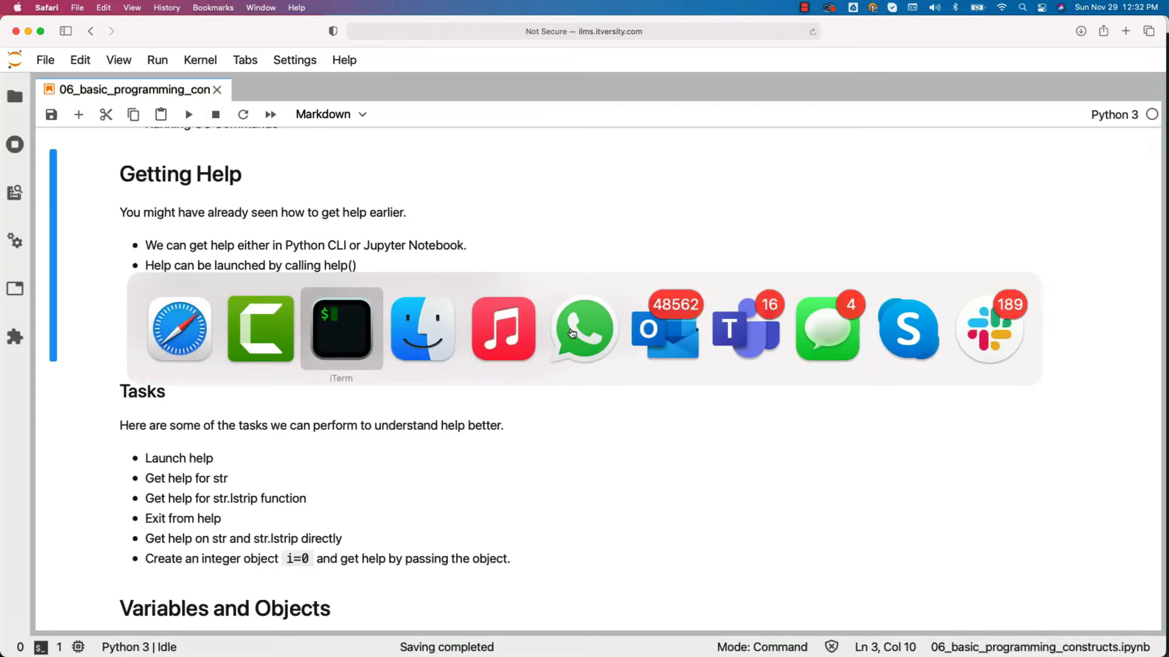
Focus the iTerm2 window to start python3 and reach the help> prompt
{"action": "left_click", "coordinate": [341, 330]}
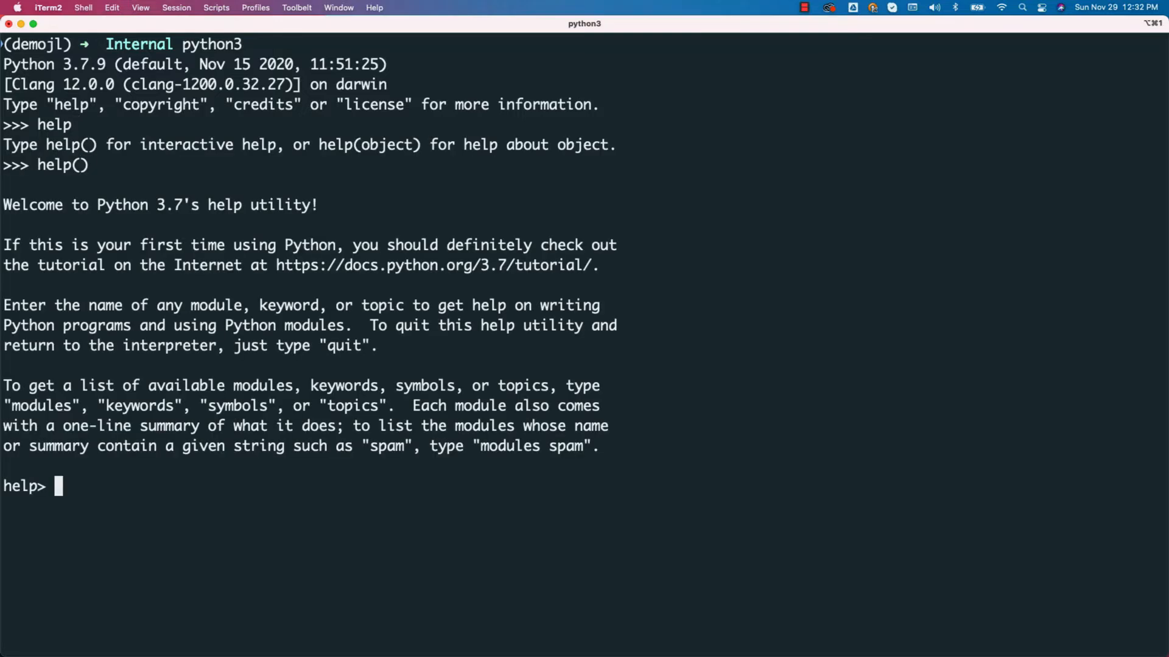
{"action": "mouse_move", "coordinate": [570, 333]}
{"action": "type", "text": "help)"}
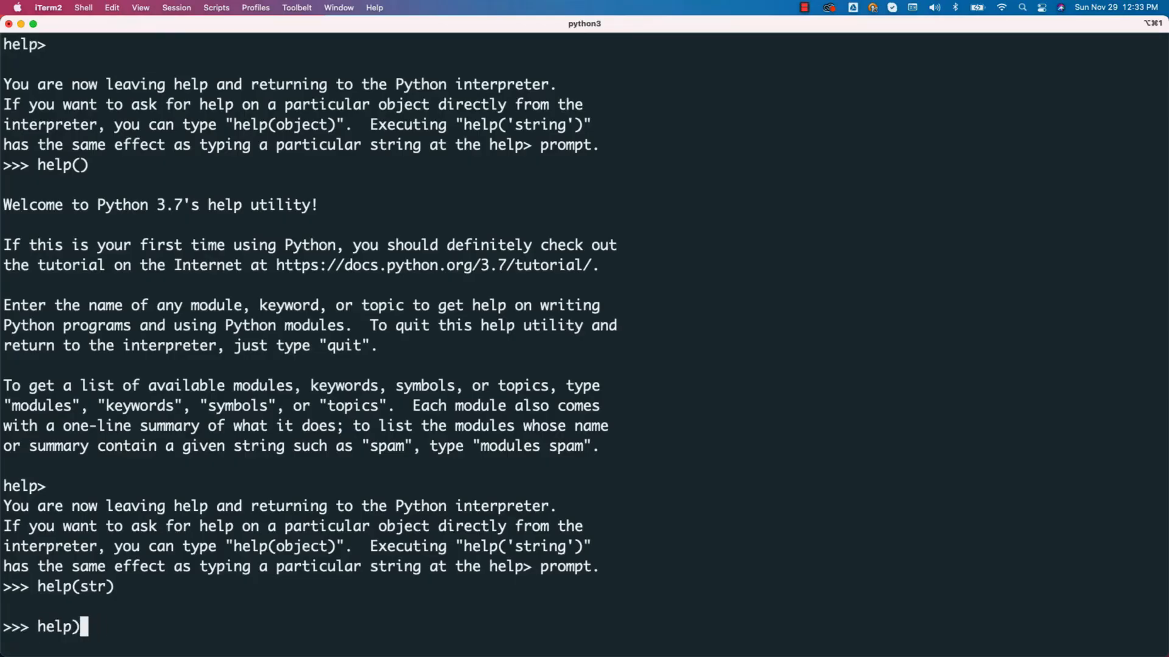
Request help on str.lstrip at the Python >>> prompt
{"action": "type", "text": "(str.lstrip"}
{"action": "type", "text": "help"}
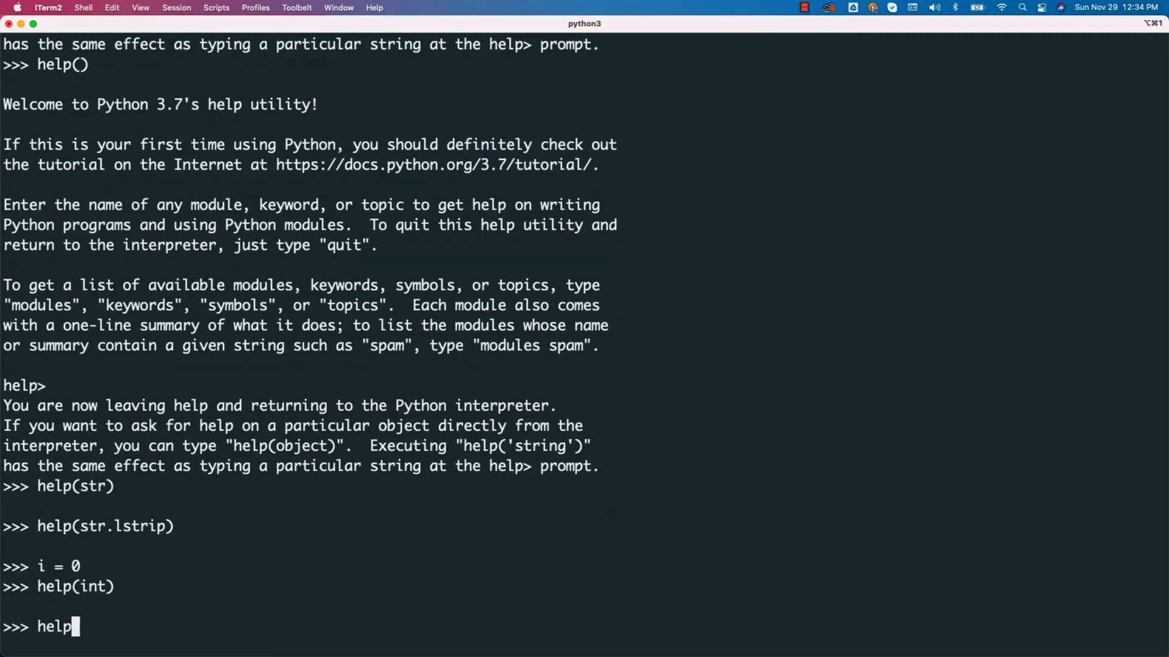
Run help(i), assign s = 'Hello...', read the lstrip help page and quit the pager
{"action": "type", "text": "(i)"}
{"action": "type", "text": "s ="}
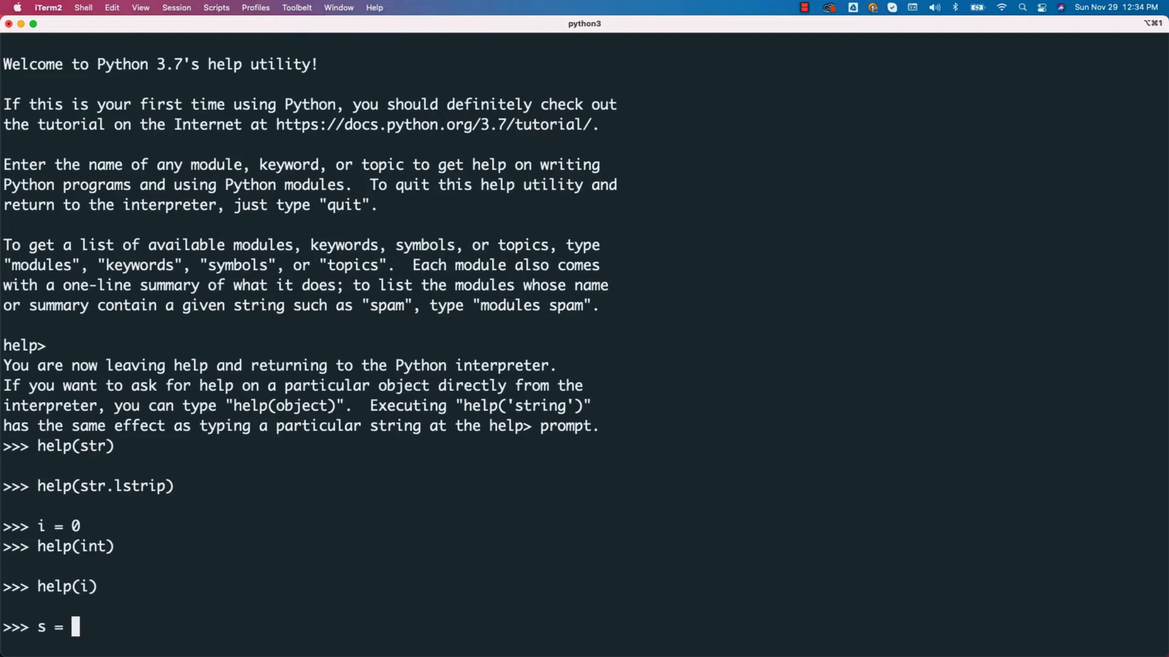
{"action": "type", "text": "'Hello"}
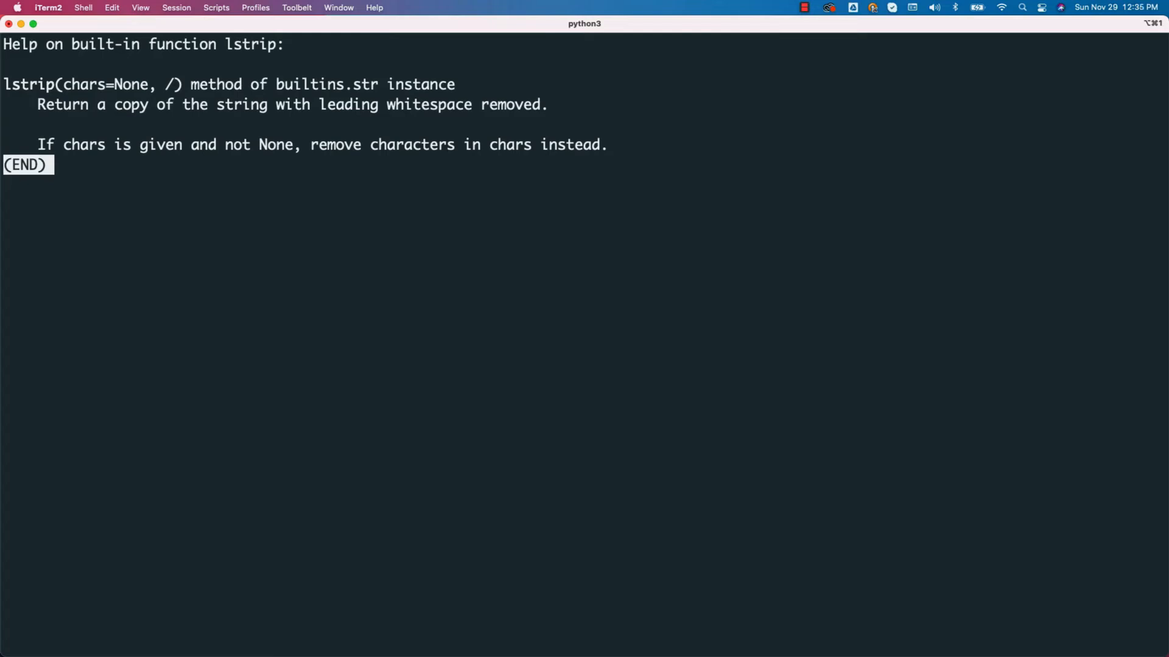
{"action": "key", "text": "q"}
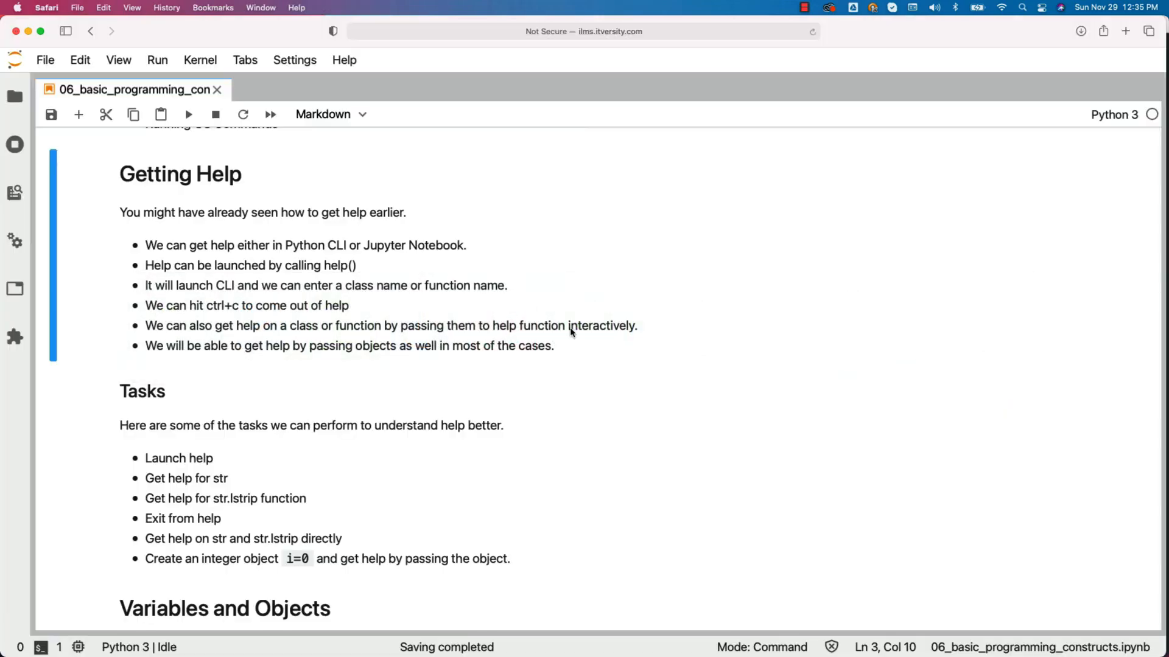
{"action": "mouse_move", "coordinate": [97, 156]}
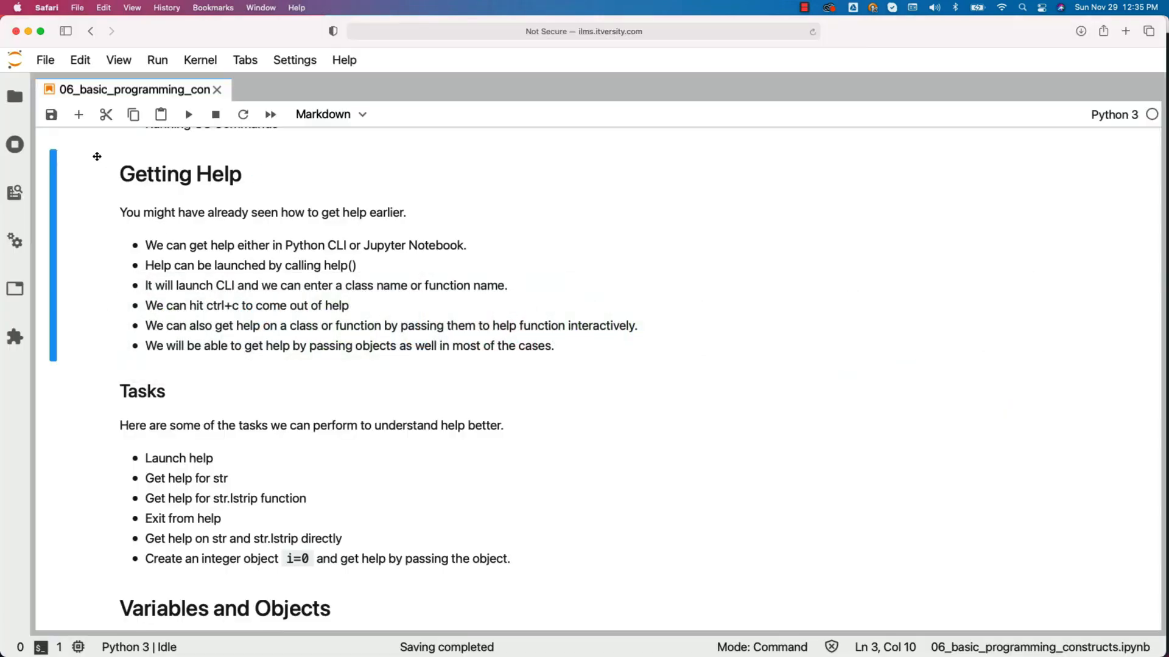
Run help(str.lstrip) in a new cell below the Getting Help notes and view its output
{"action": "type", "text": "help(str.lstrip"}
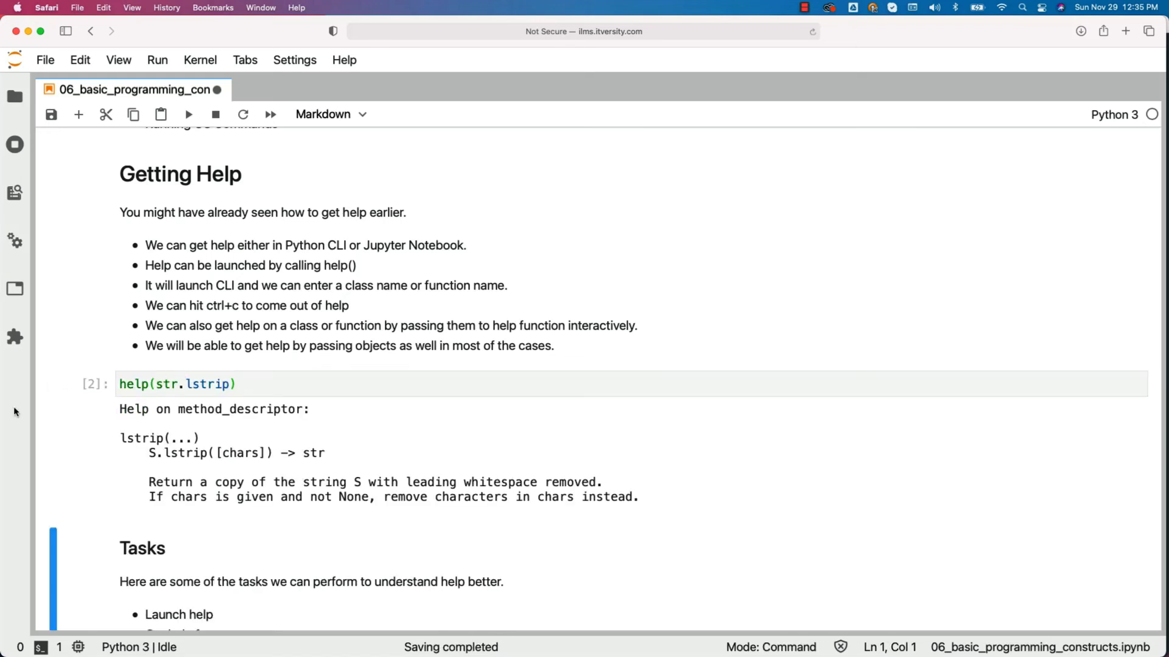
{"action": "scroll", "scroll_direction": "down", "scroll_amount": 3}
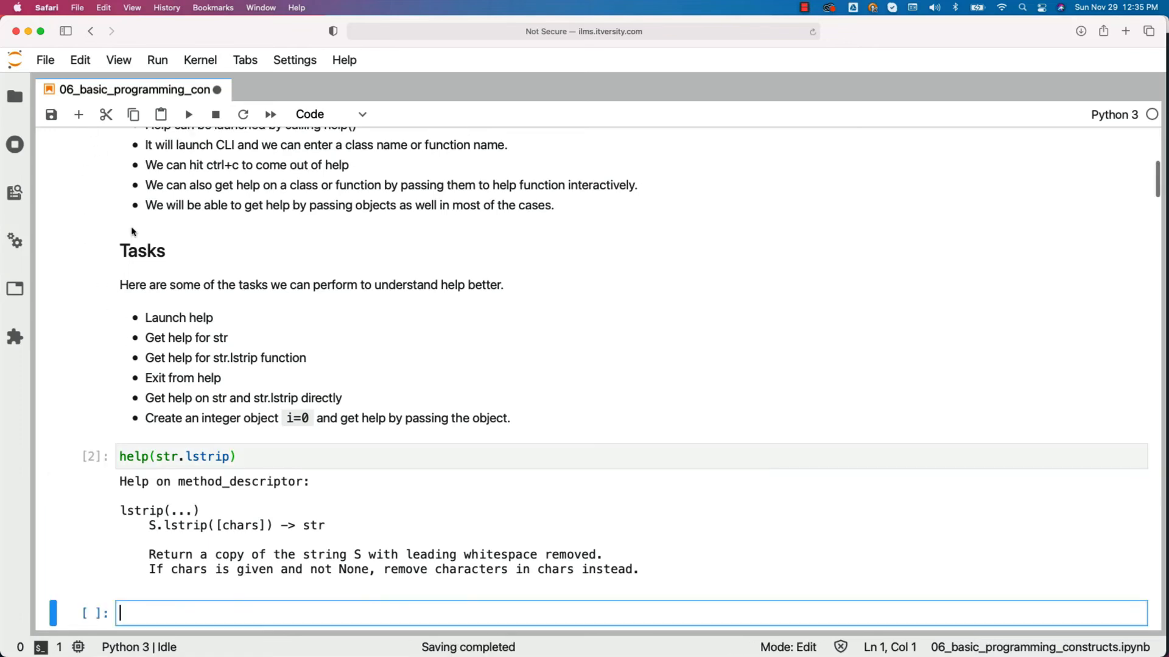
Run str.lstrip? in the new cell and view the docstring output
{"action": "type", "text": "str"}
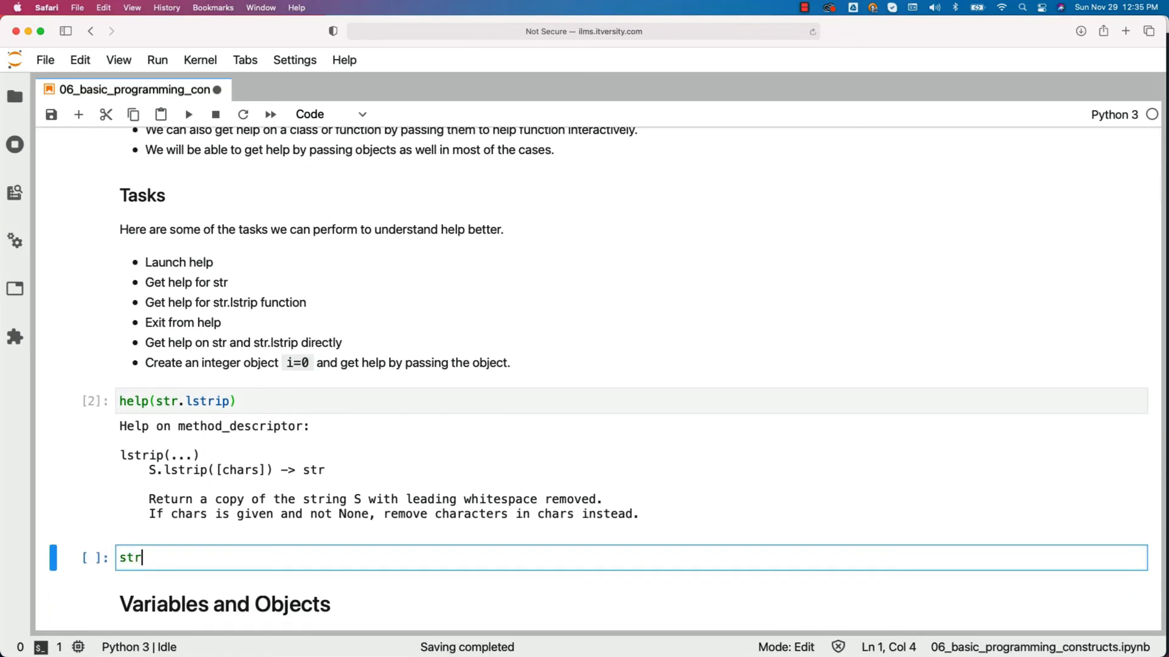
{"action": "type", "text": ".lstrip?"}
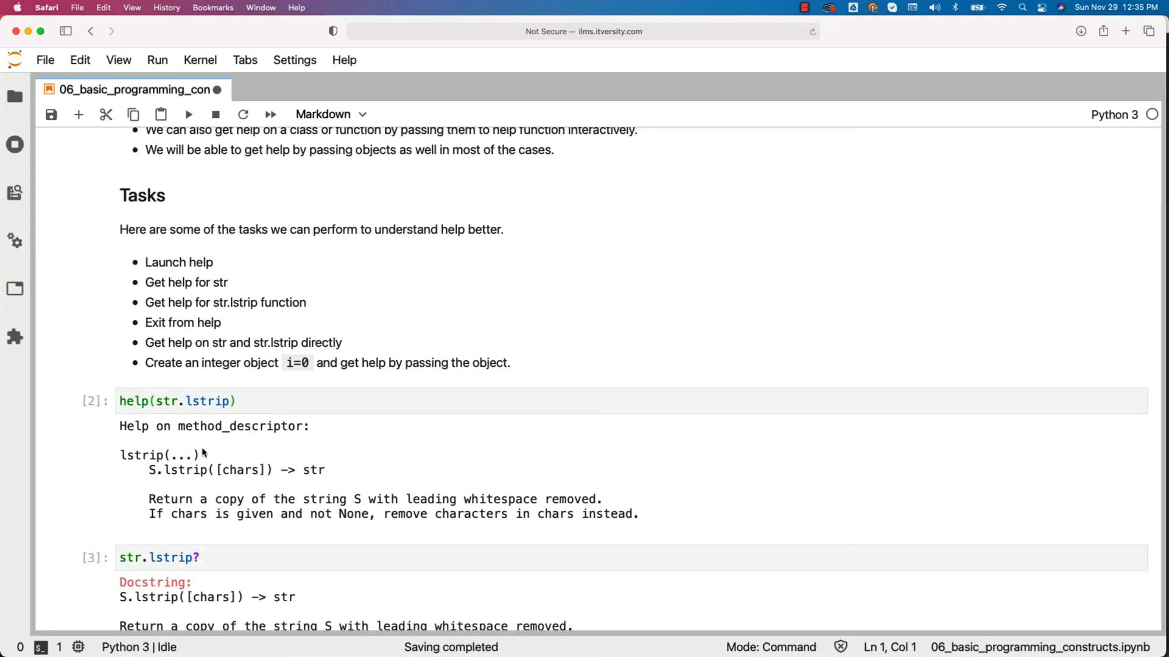
{"action": "scroll", "scroll_direction": "down", "scroll_amount": 3}
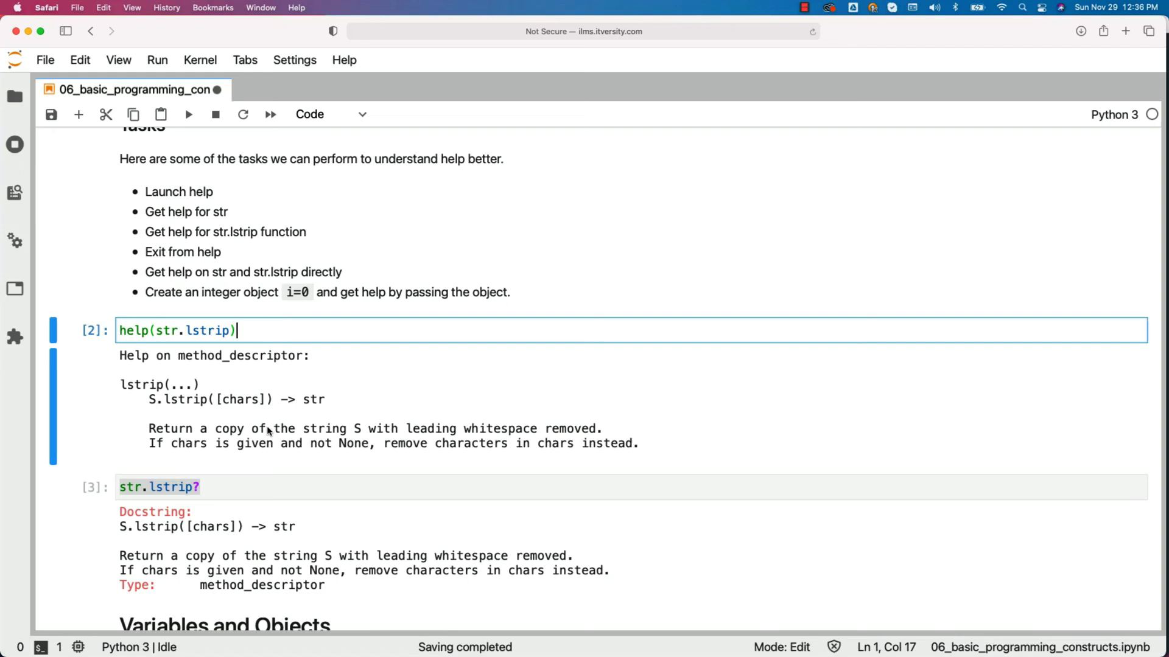
{"action": "mouse_move", "coordinate": [274, 374]}
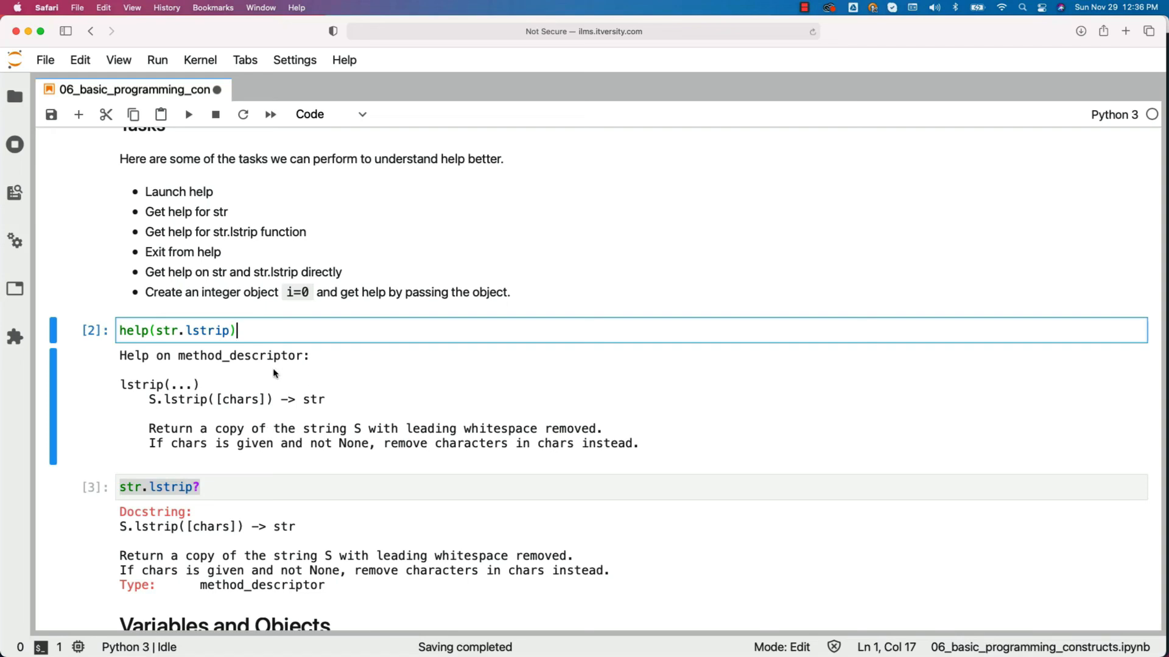